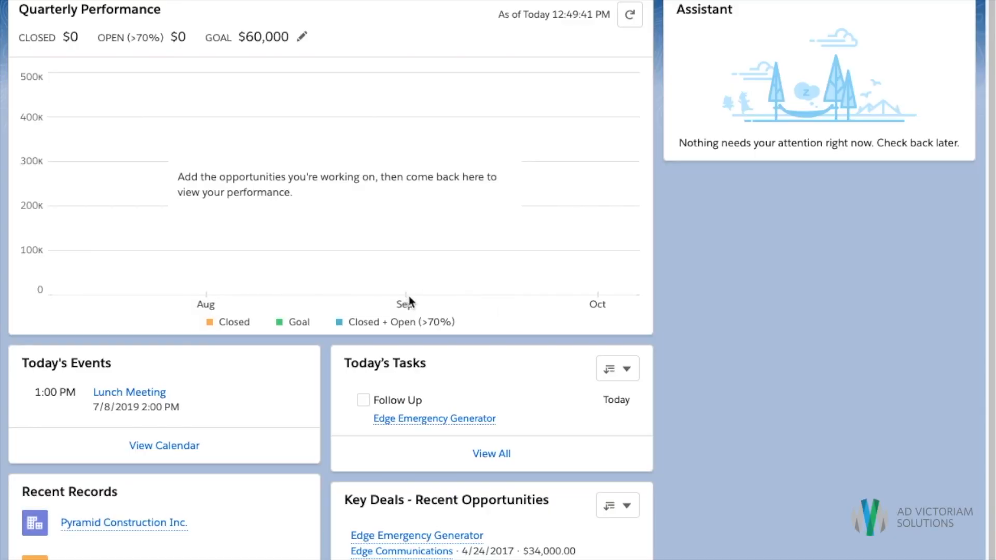
pyautogui.moveTo(342, 305)
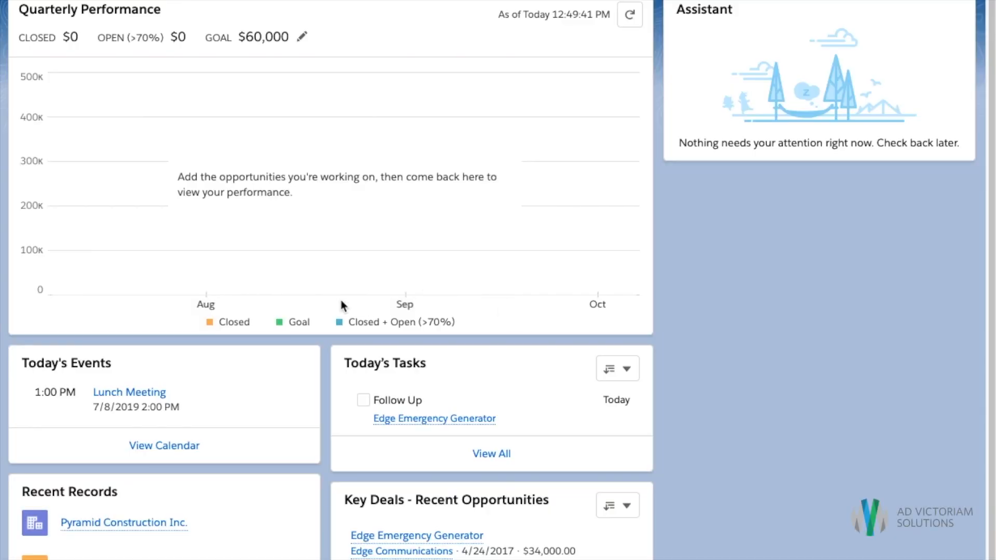
pyautogui.moveTo(340, 298)
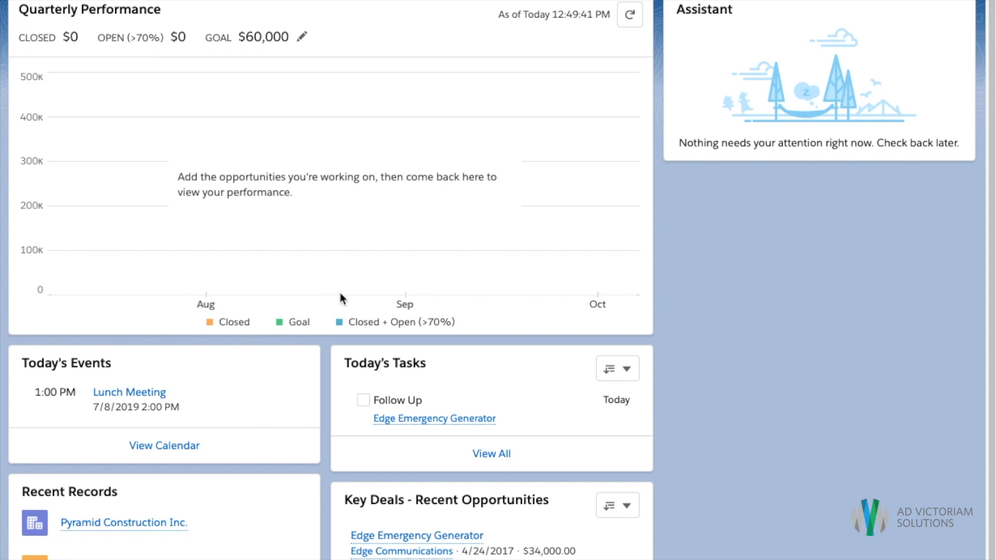
pyautogui.moveTo(334, 309)
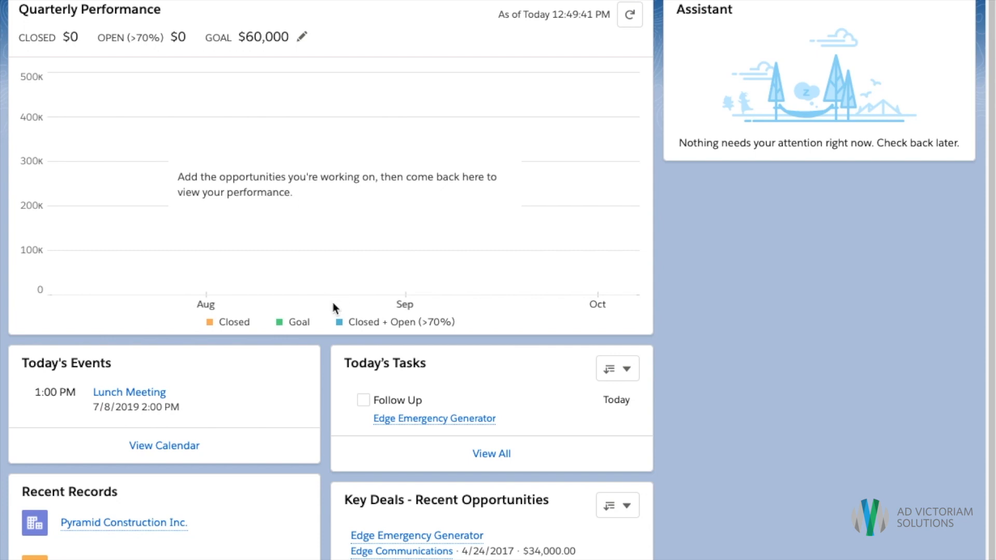
pyautogui.moveTo(348, 331)
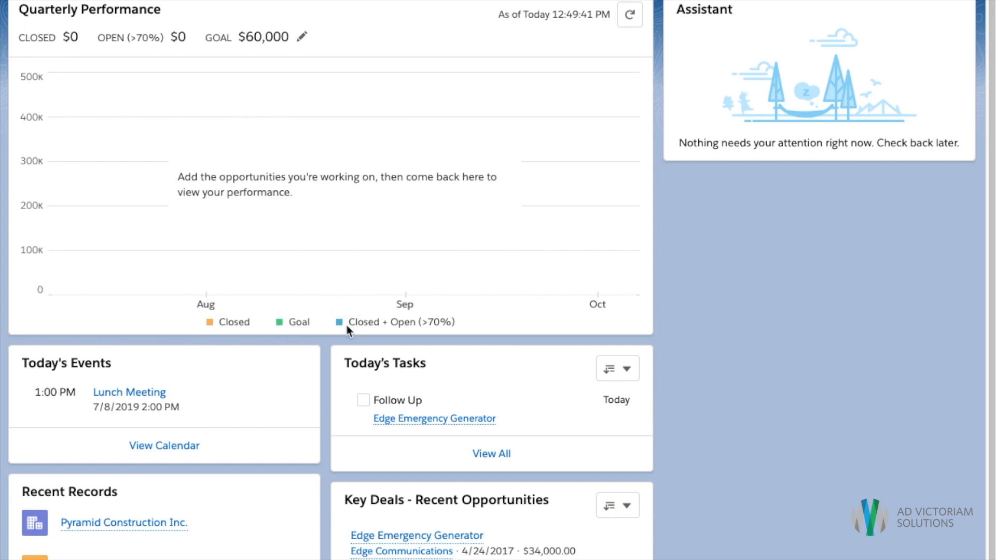
pyautogui.moveTo(357, 323)
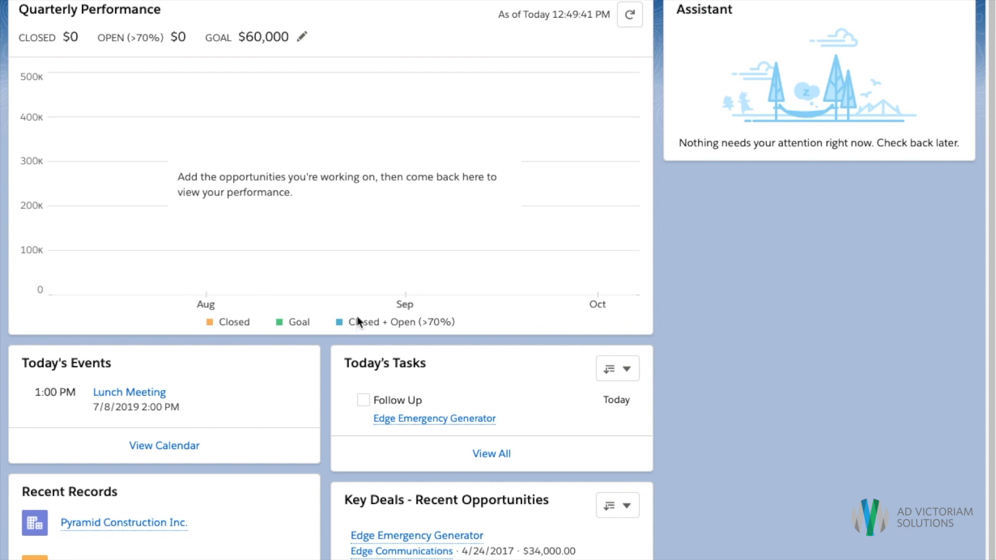
pyautogui.moveTo(462, 286)
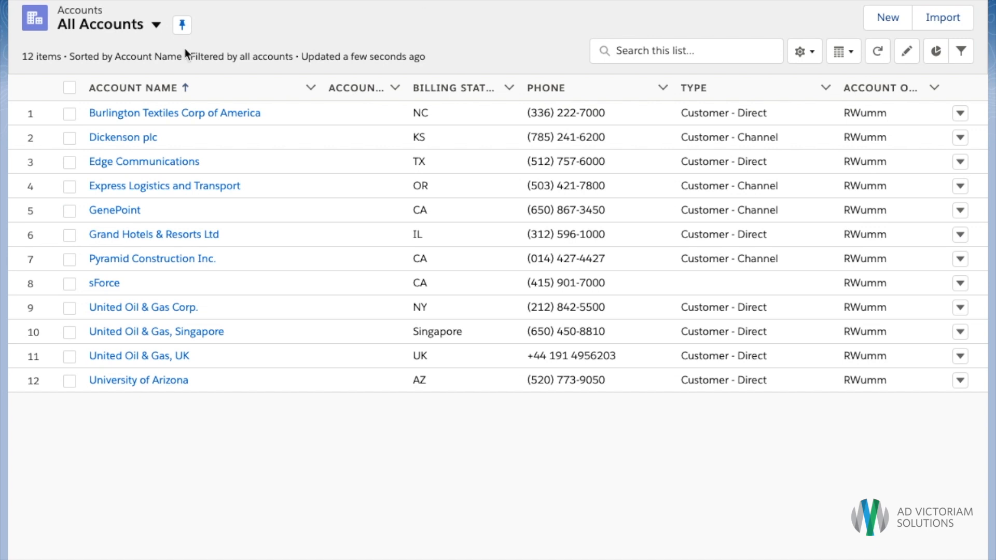
# Switch to the Platinum and Gold SLA Customers list view and pick it as a nav bar item.
pyautogui.click(155, 25)
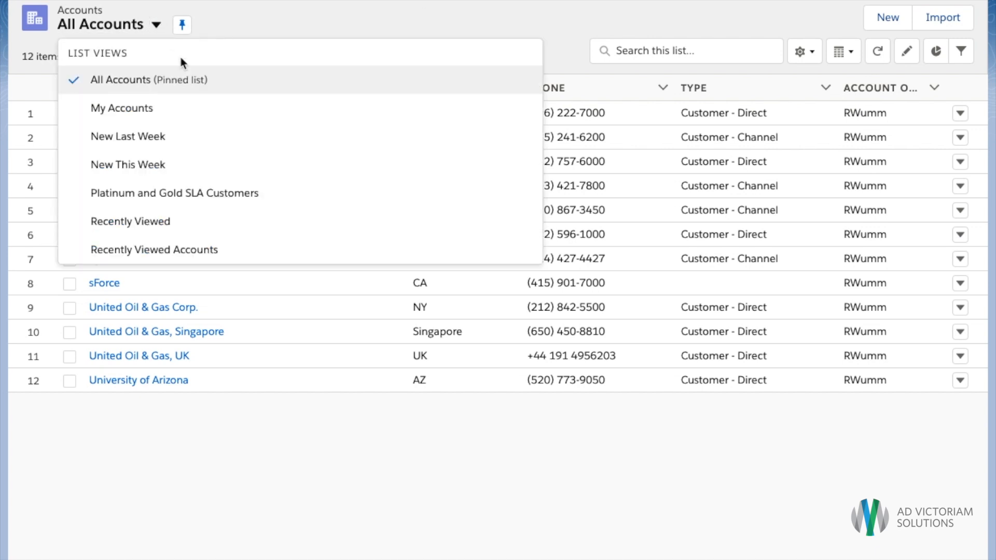
pyautogui.click(174, 193)
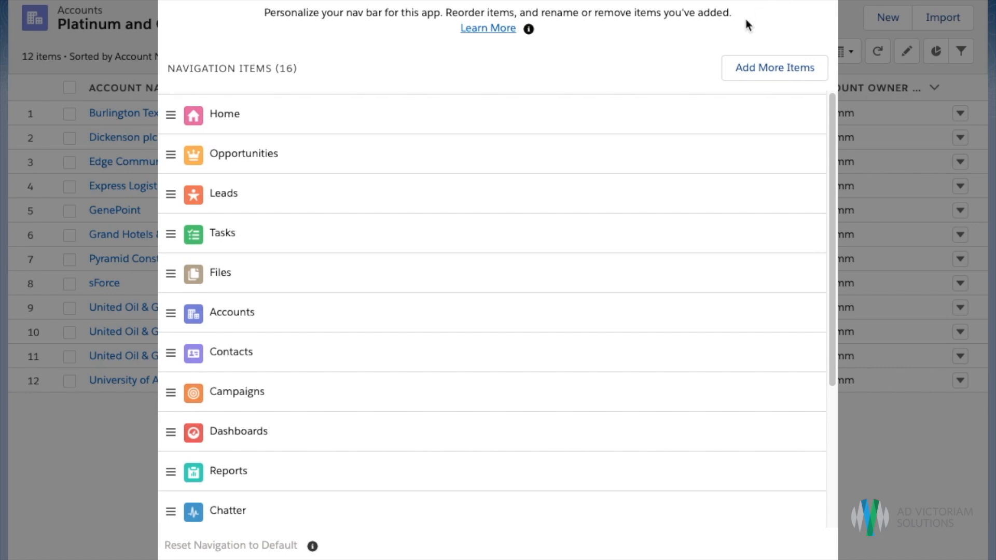
pyautogui.moveTo(774, 68)
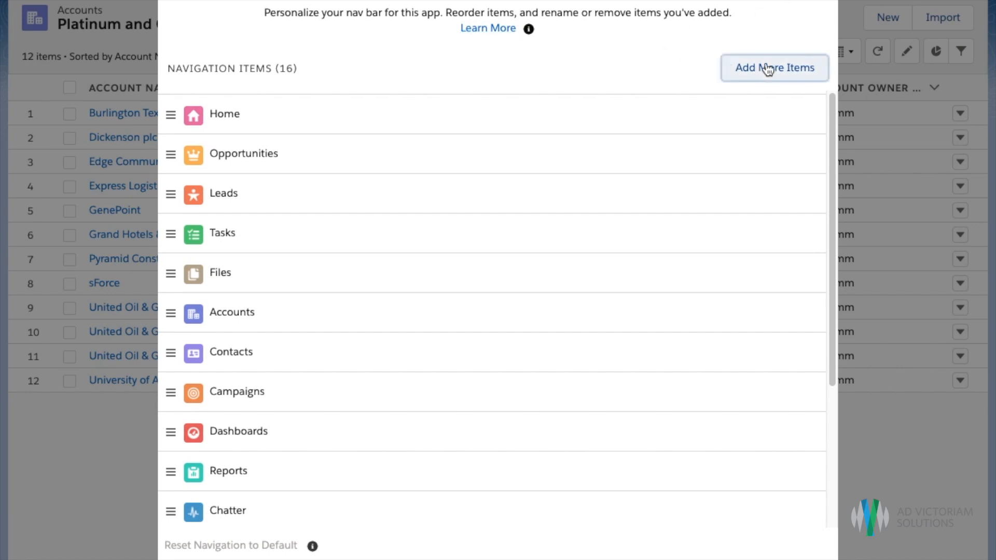
pyautogui.click(773, 67)
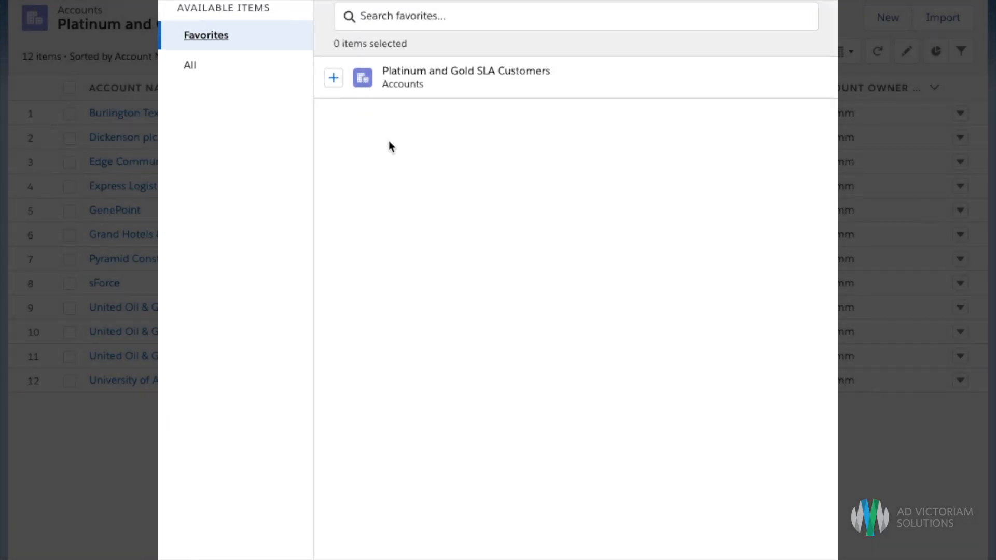
pyautogui.click(333, 77)
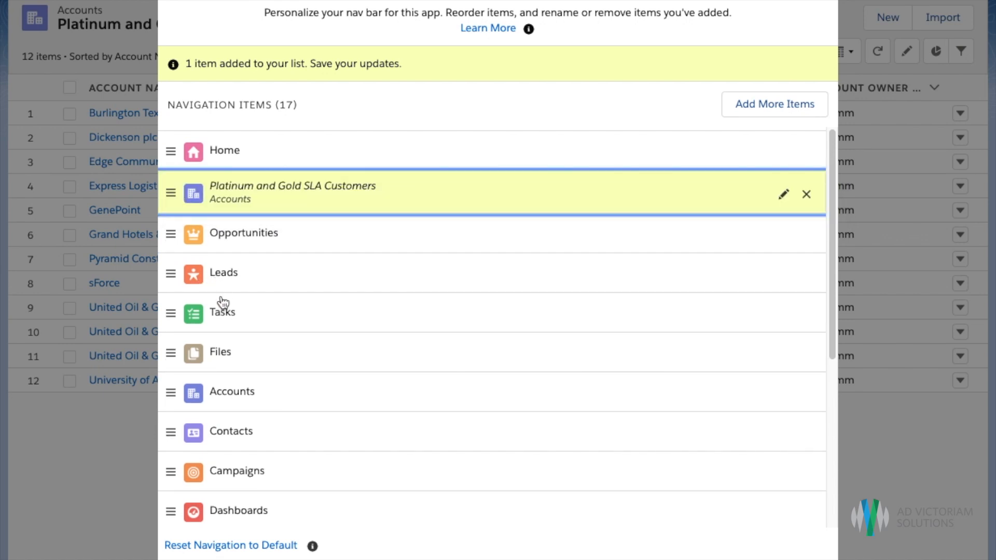
pyautogui.moveTo(221, 303)
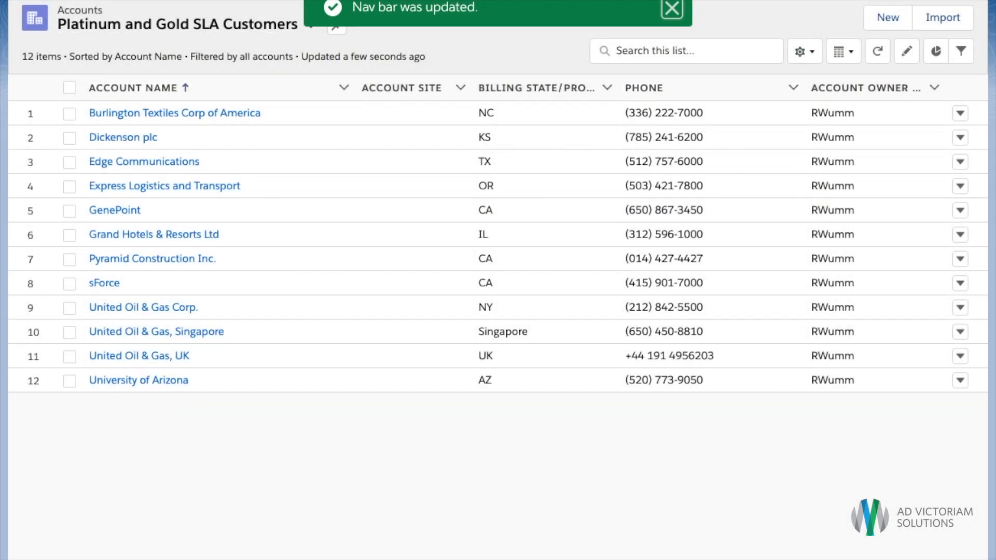
# Dismiss the 'Nav bar was updated' confirmation toast.
pyautogui.click(672, 10)
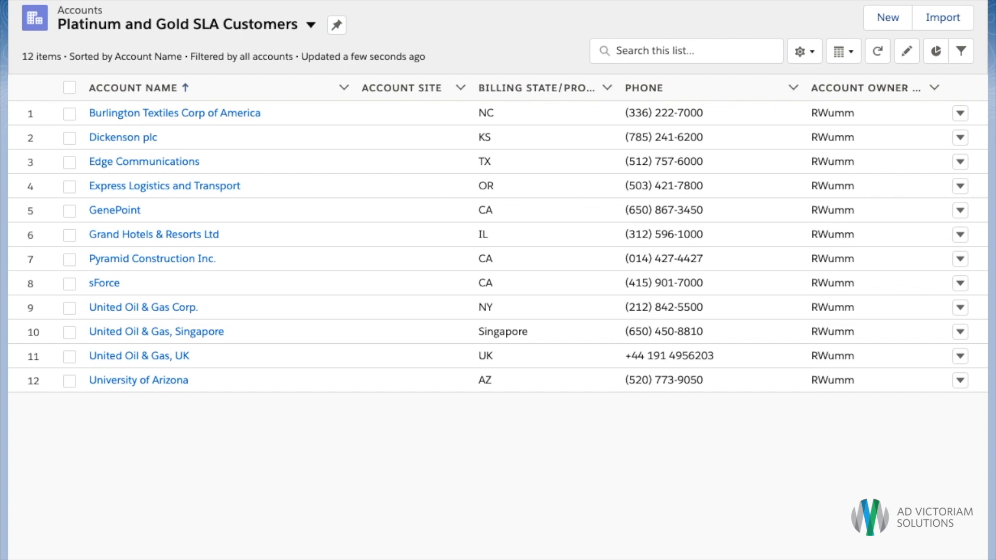